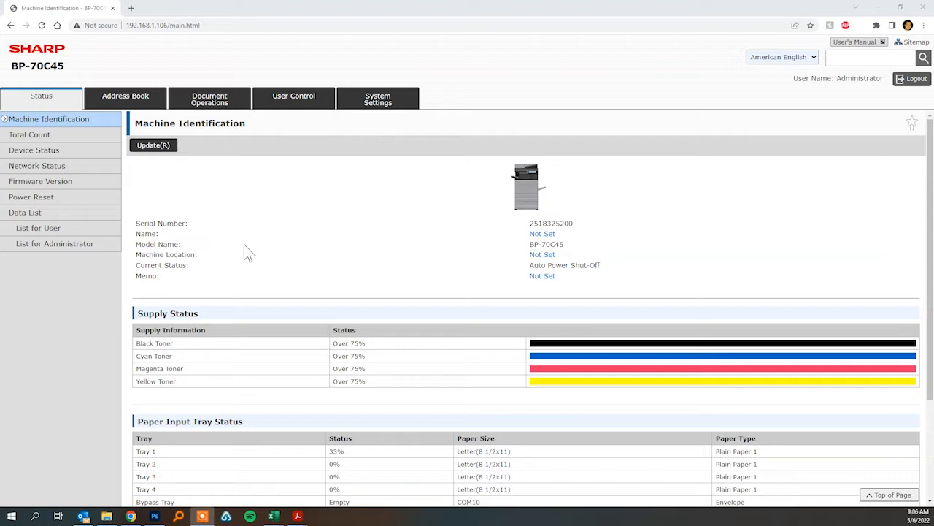
mouse_move(233, 276)
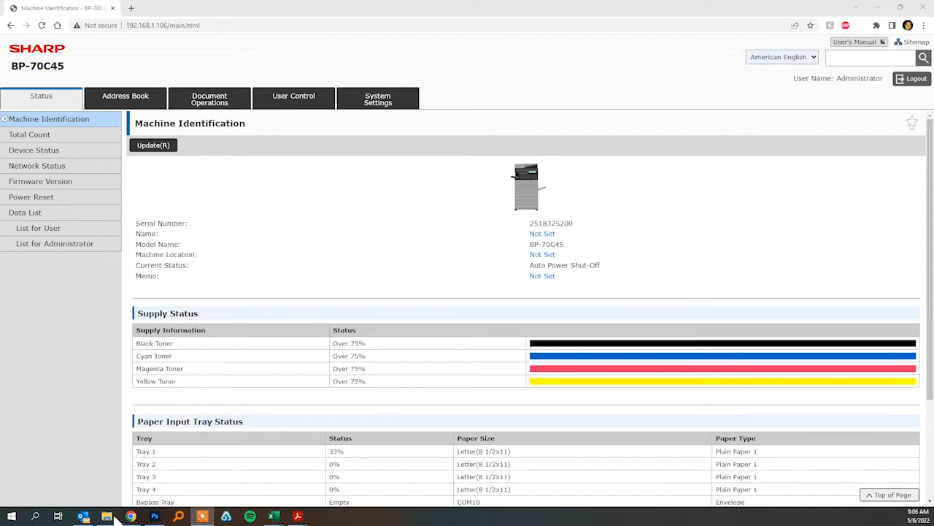
Step: Create a new folder named Scans at the root of Local Disk (C:)
left_click(106, 516)
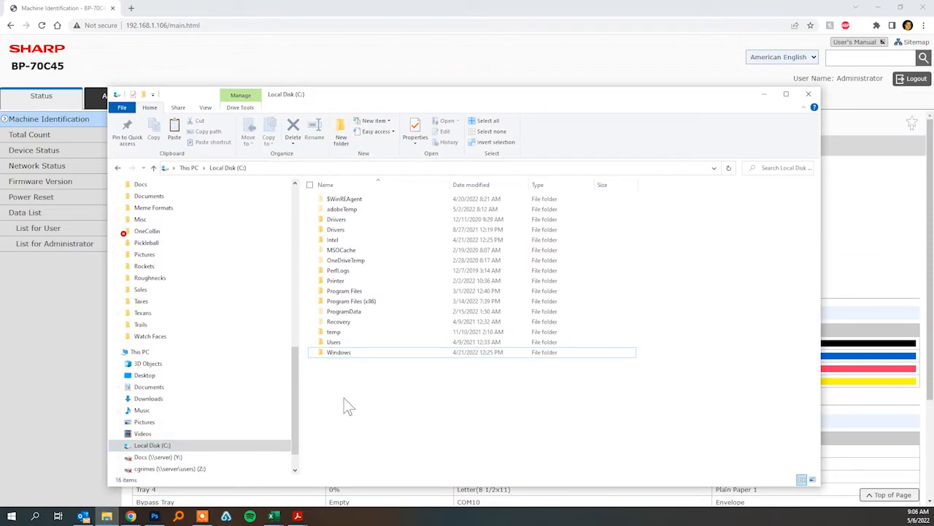
mouse_move(368, 412)
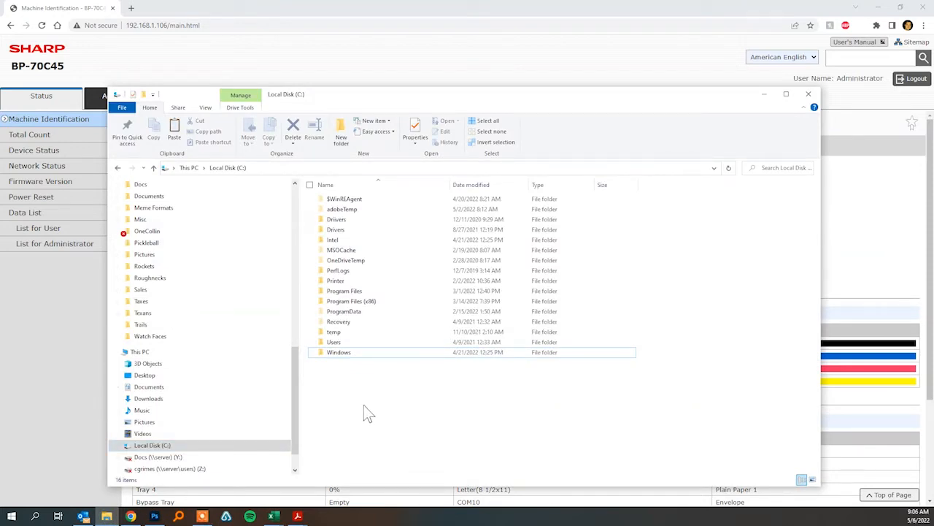
right_click(368, 412)
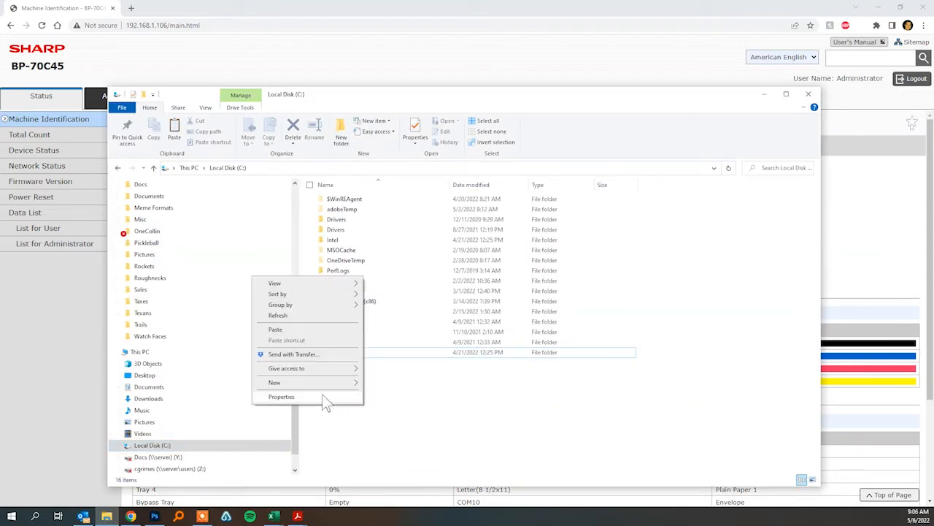
left_click(273, 382)
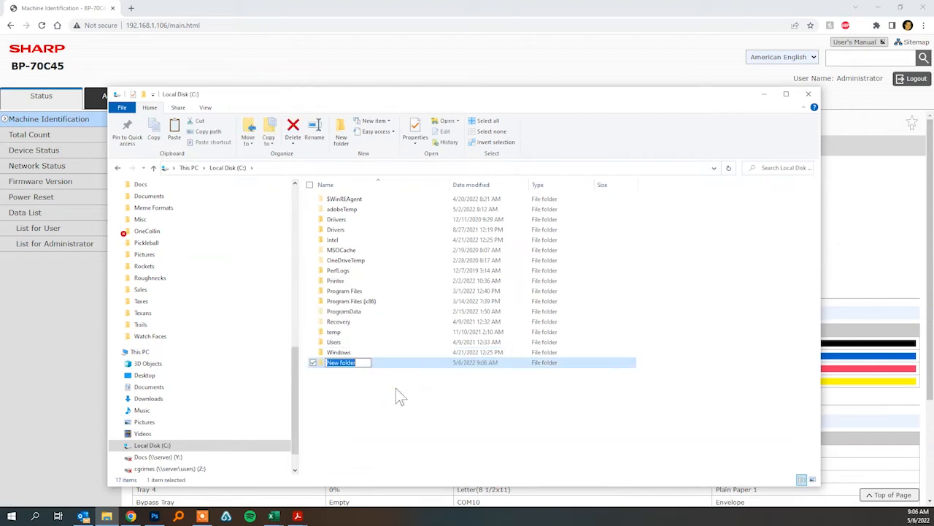
type("Scans")
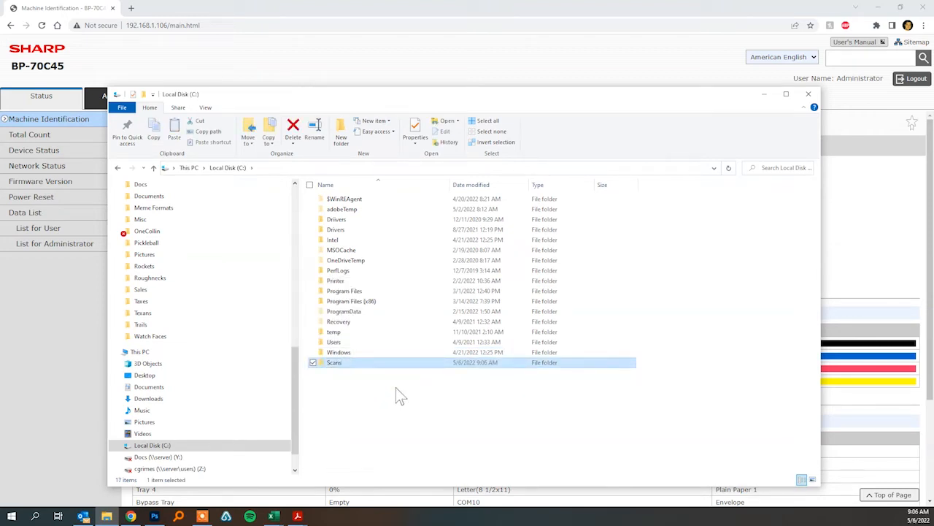
right_click(334, 362)
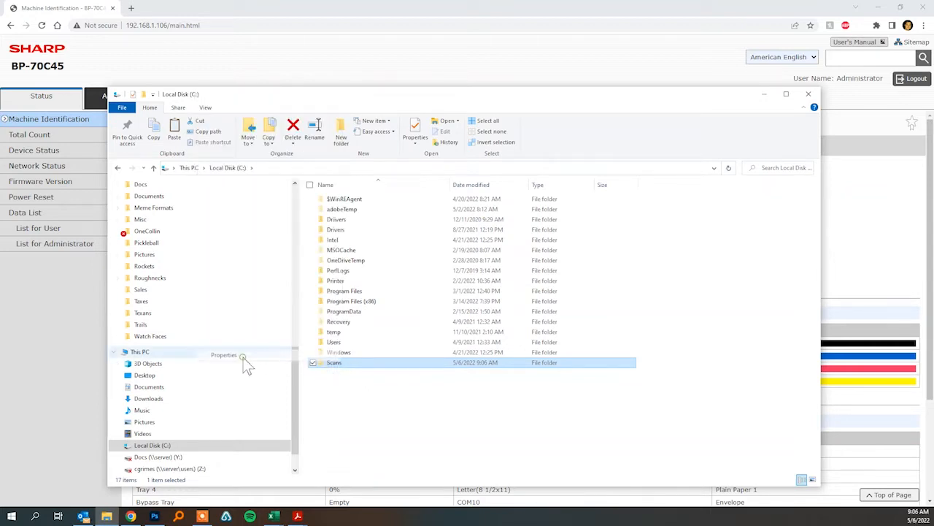
Step: Share the Scans folder with Everyone at Read/Write permission
left_click(223, 355)
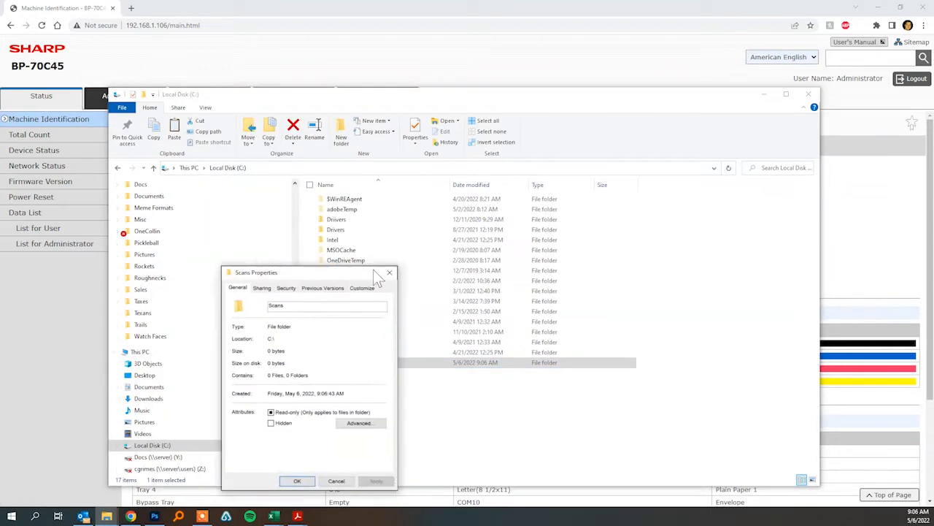
left_click(262, 288)
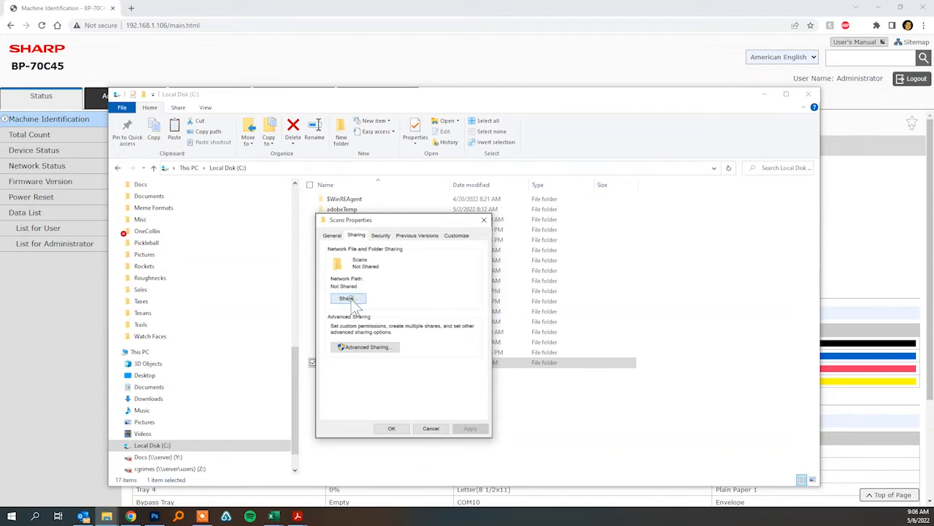
left_click(347, 299)
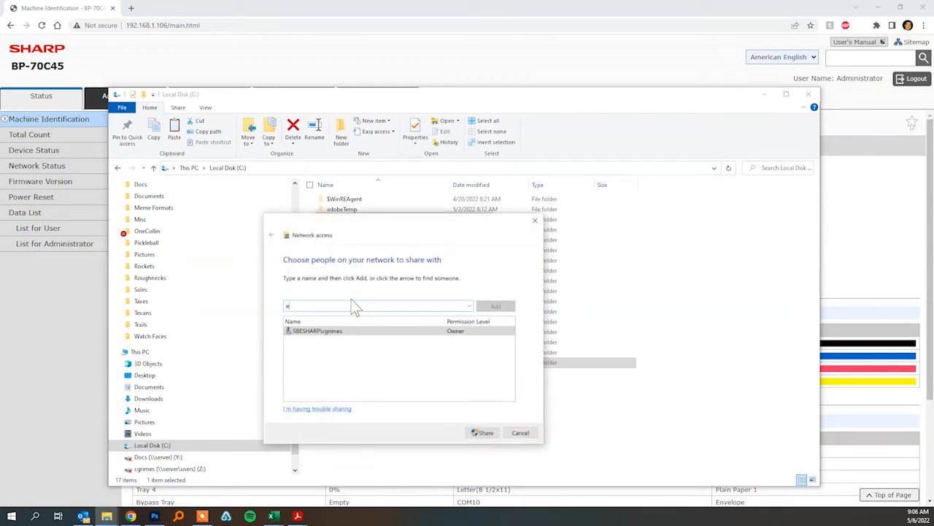
type("everyone")
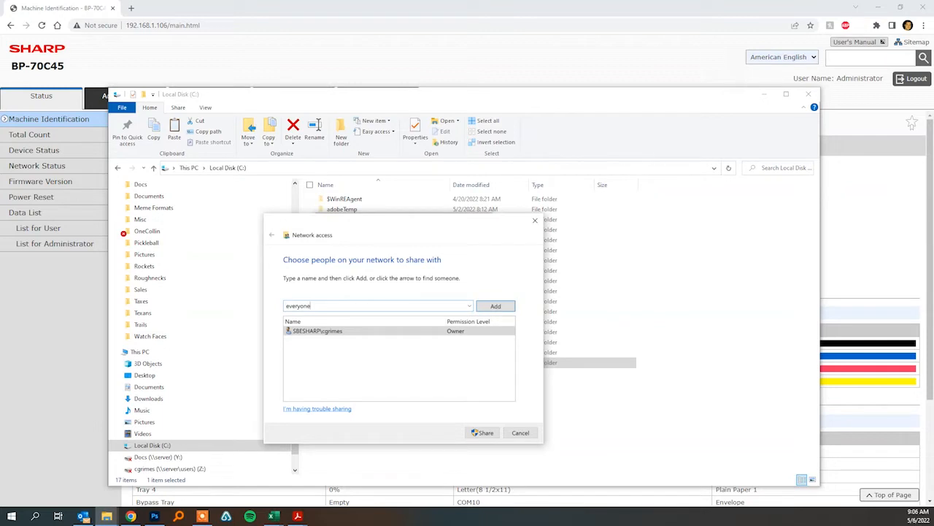
left_click(495, 305)
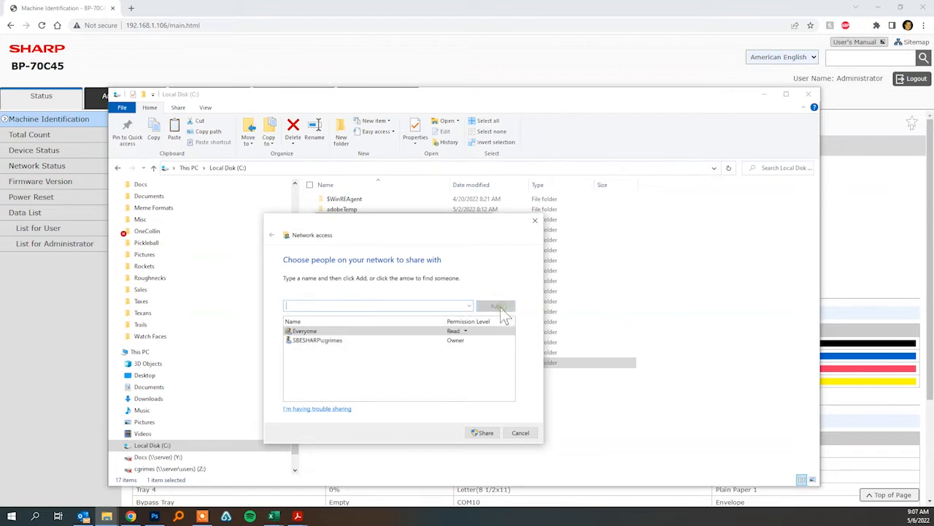
left_click(456, 330)
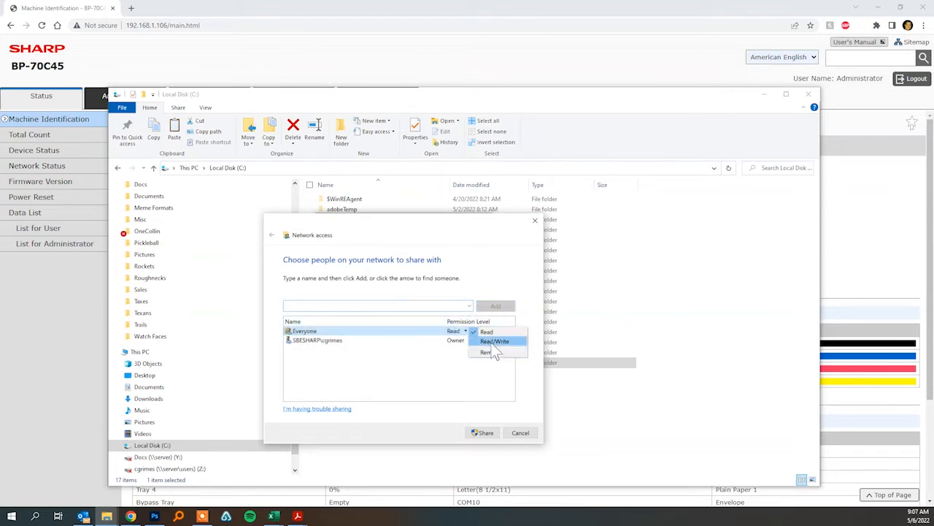
left_click(494, 341)
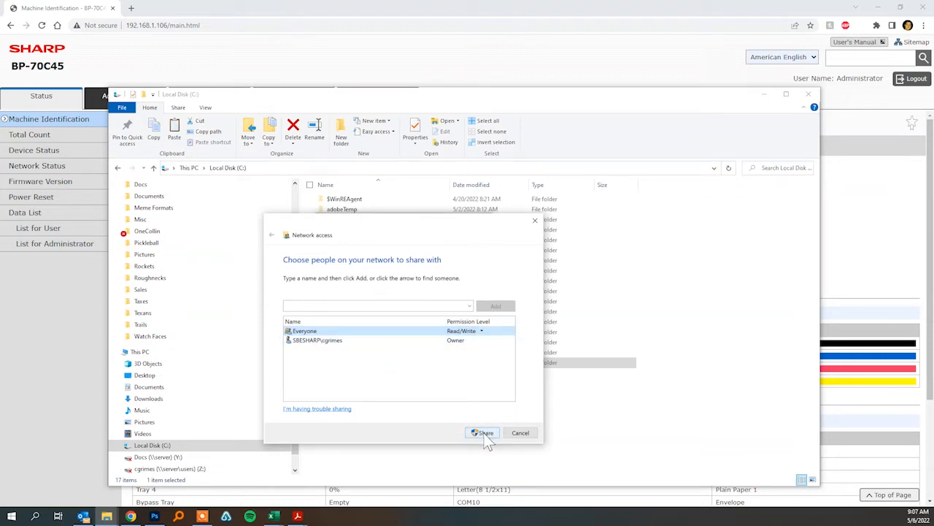
left_click(483, 432)
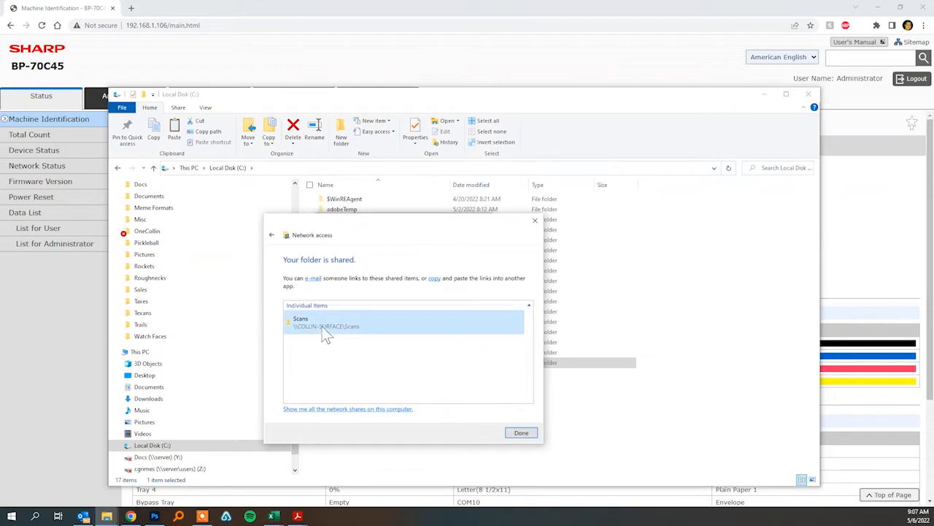
Step: Open the share at \\COLLIN-SURFACE\Scans, then return to the printer's web page
double_click(329, 325)
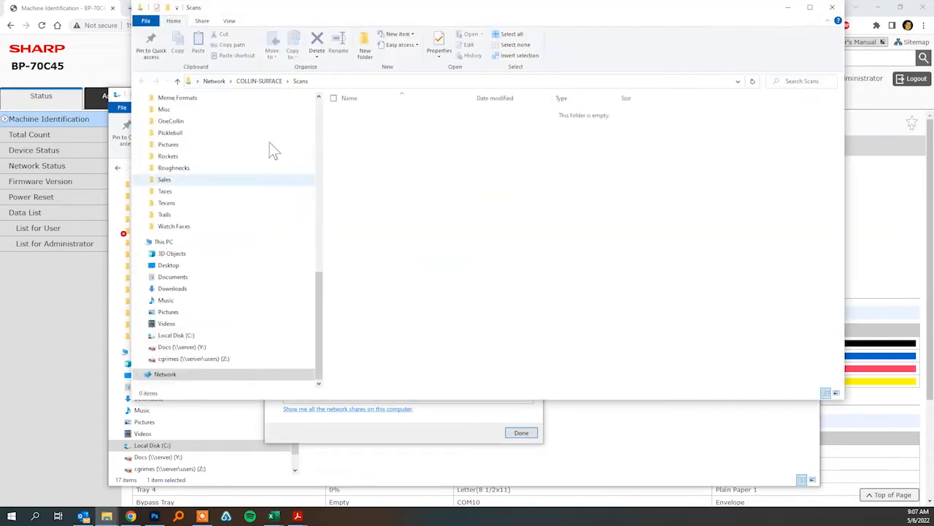
right_click(248, 81)
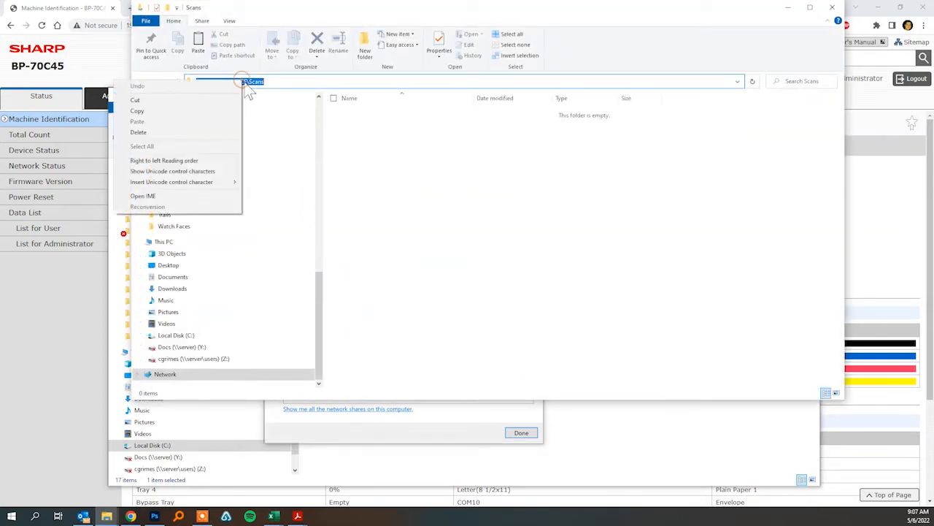
mouse_move(137, 110)
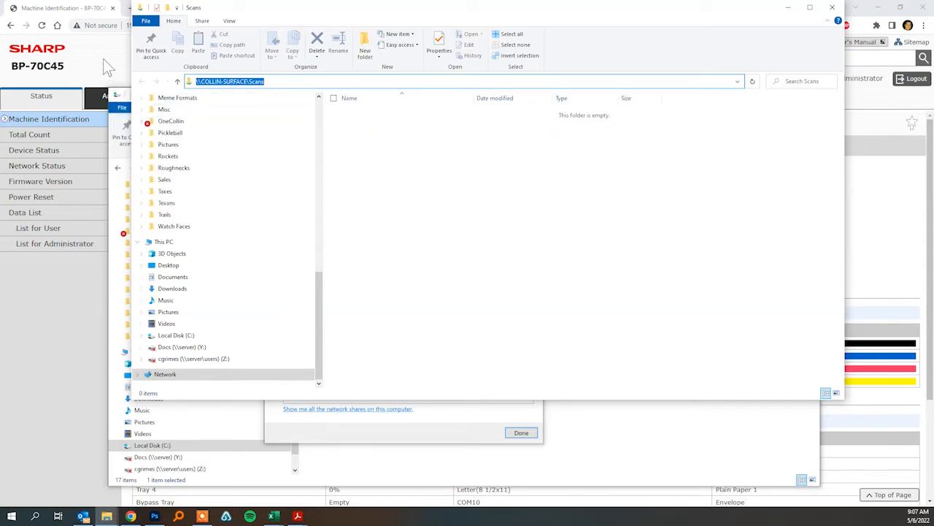
left_click(521, 432)
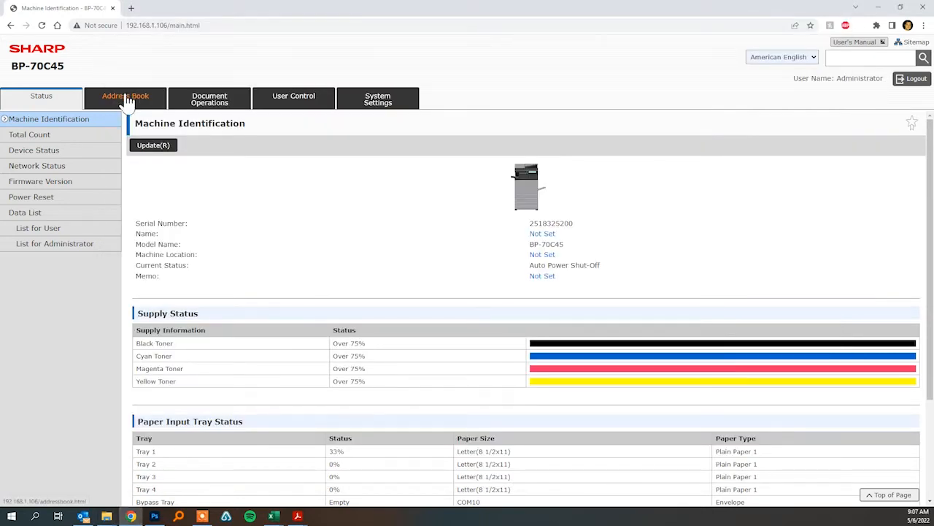
mouse_move(170, 29)
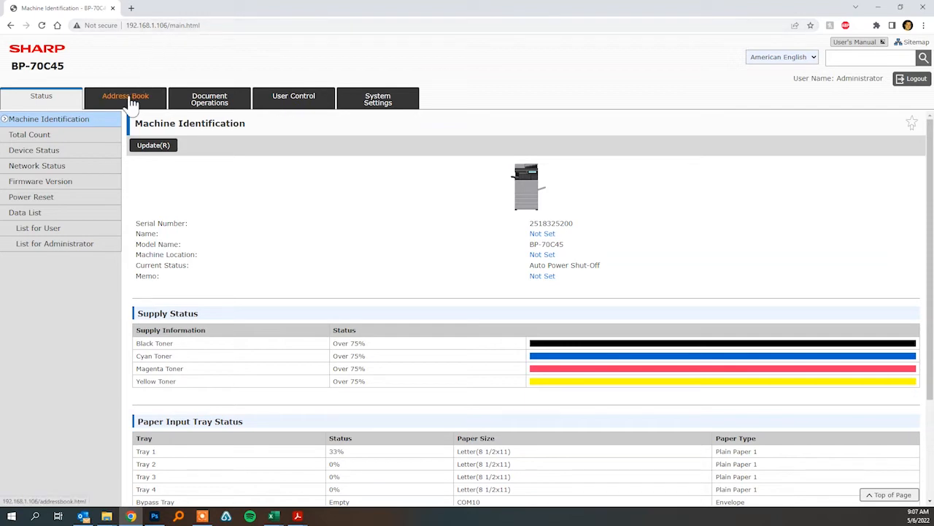
Step: Open a blank Address Registration form from the empty Address Book
left_click(125, 99)
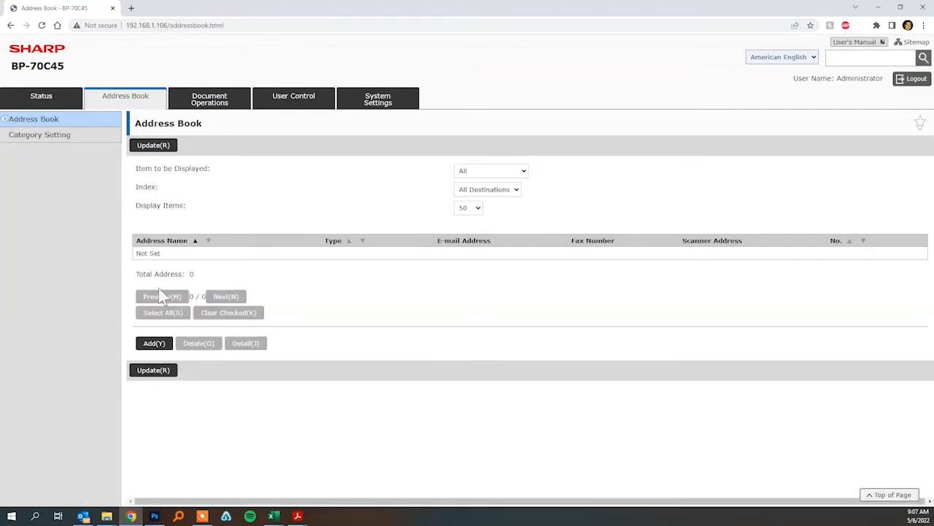
left_click(153, 343)
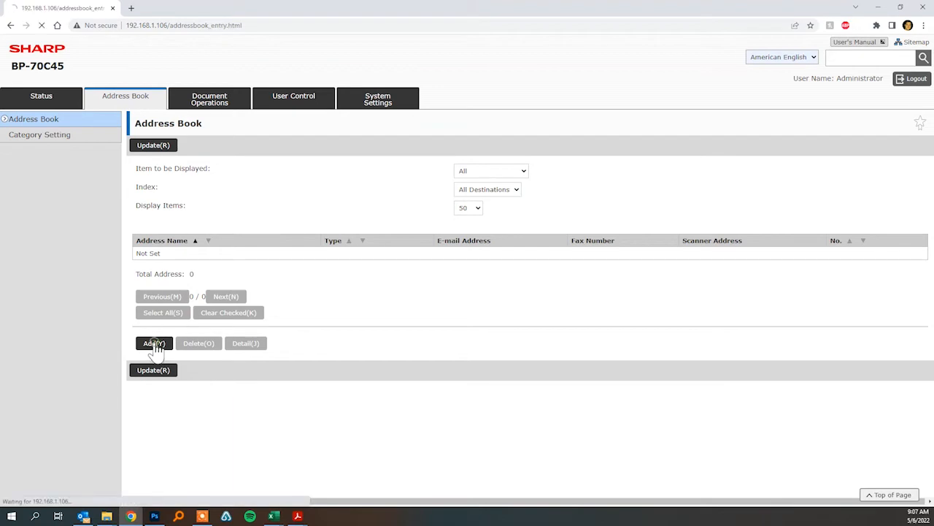
left_click(154, 343)
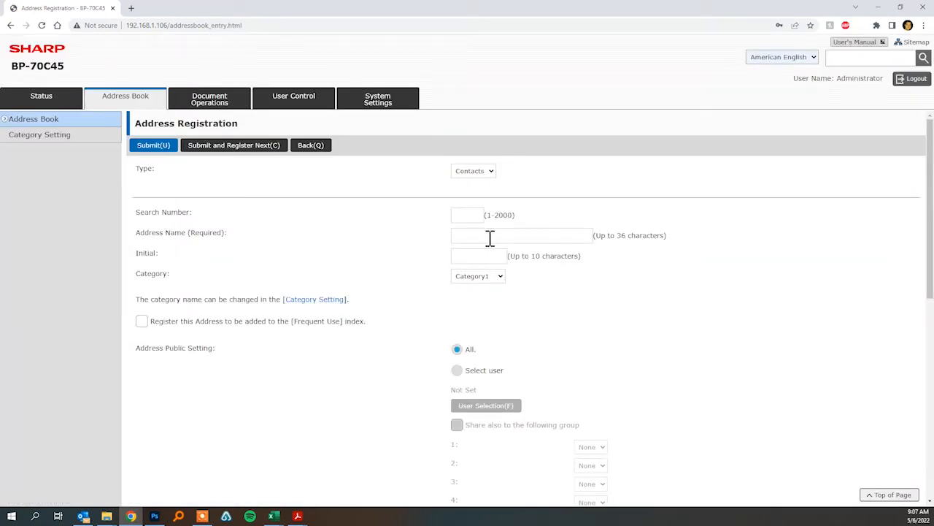
Step: Name the new address entry 'Collin - Folder' and scroll to the destination settings
type("Collin")
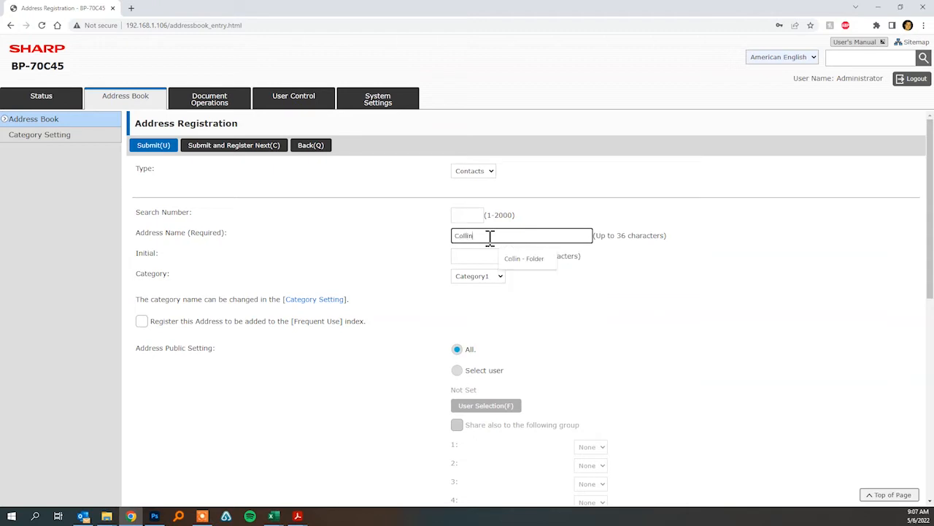
left_click(524, 257)
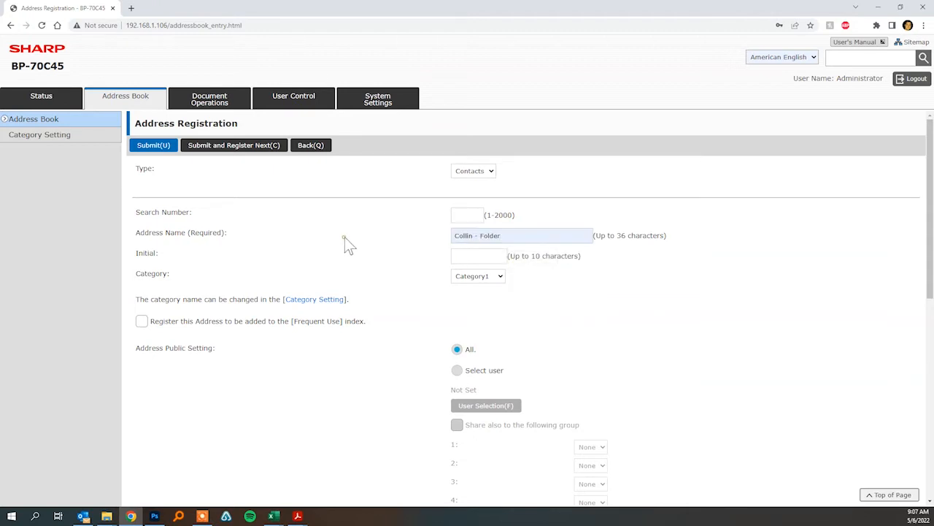
scroll("down", 3)
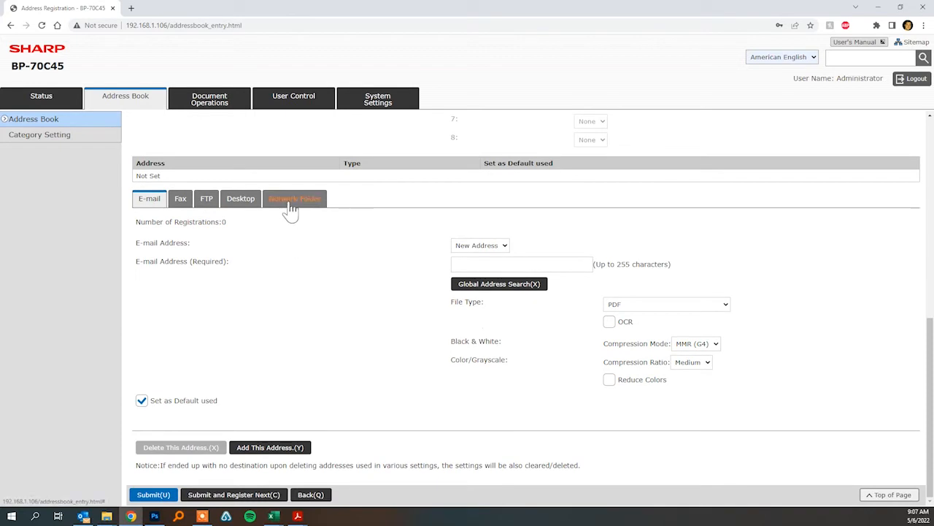
Step: Make Network Folder the destination with path \\COLLIN-SURFACE\Scans
left_click(154, 494)
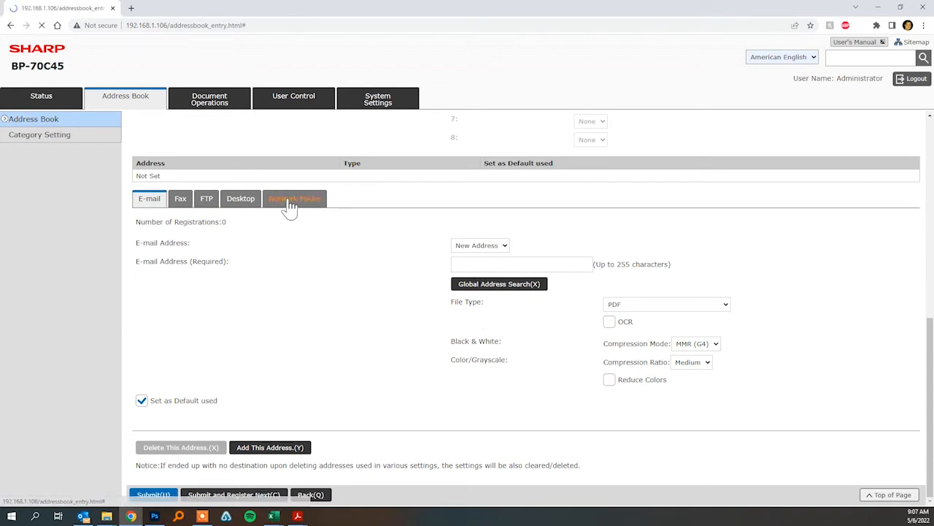
left_click(294, 198)
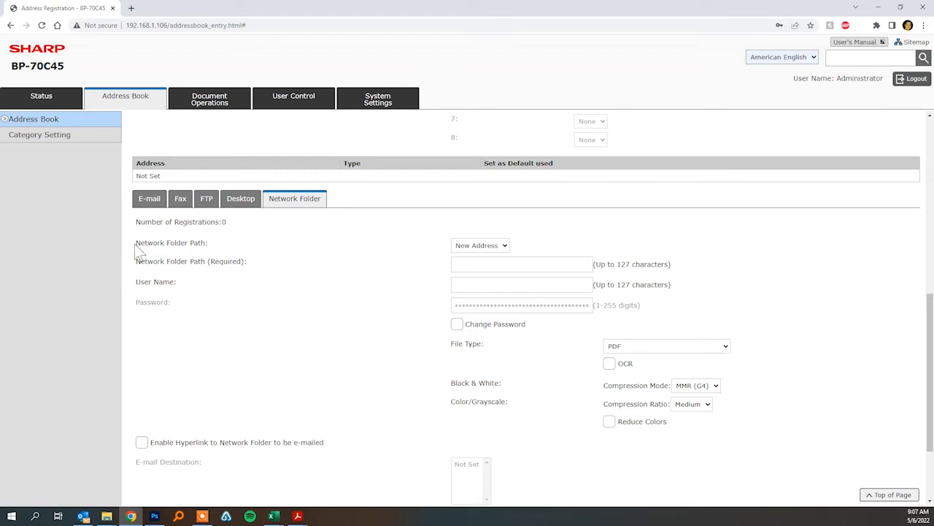
left_click(521, 264)
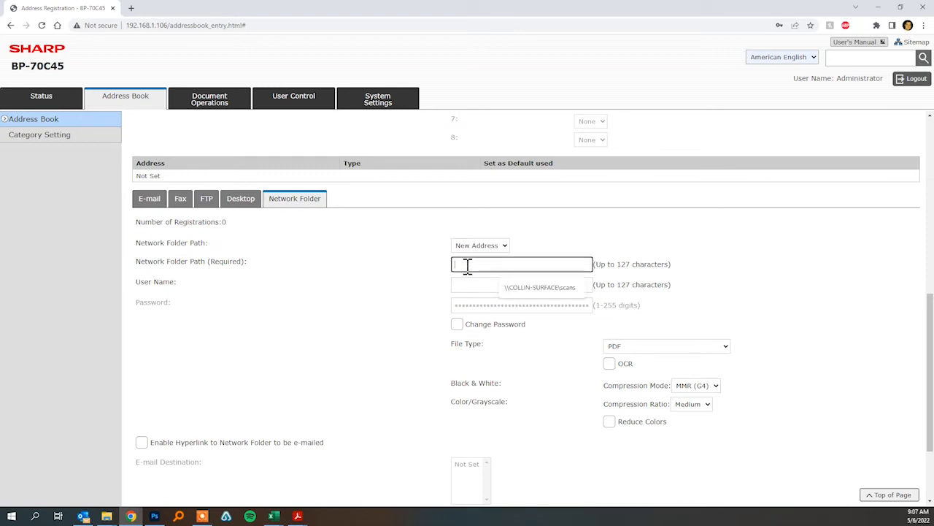
type("\\\\COLLIN-SURFACE\\Scans")
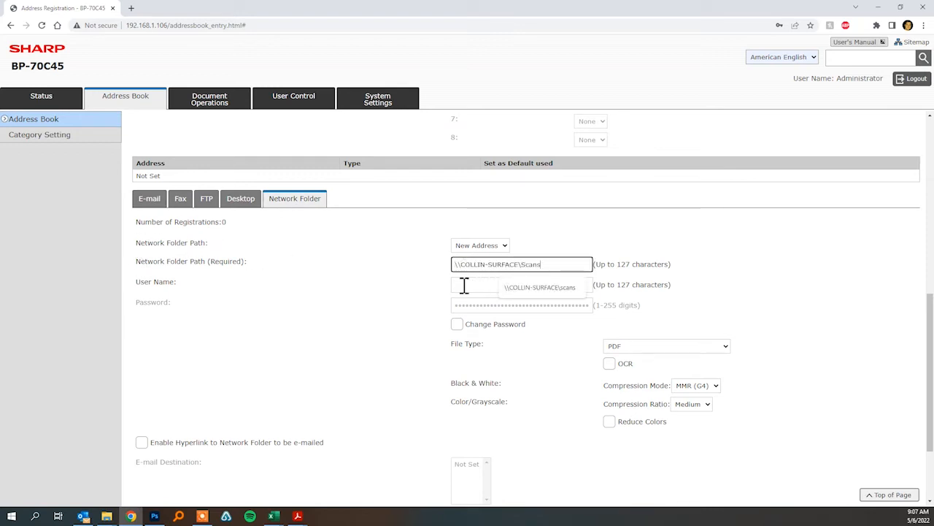
Step: Enable Change Password, enter the folder login user name and password, and submit the entry
left_click(457, 324)
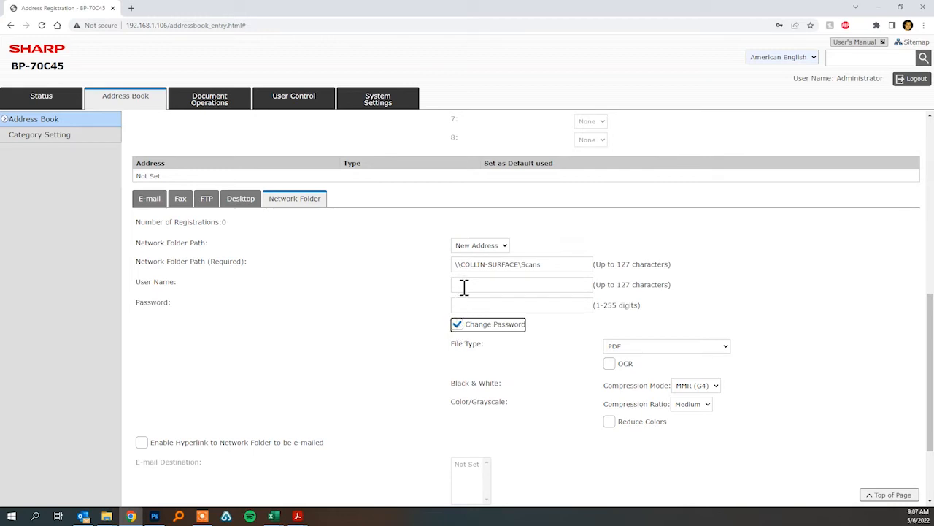
left_click(522, 284)
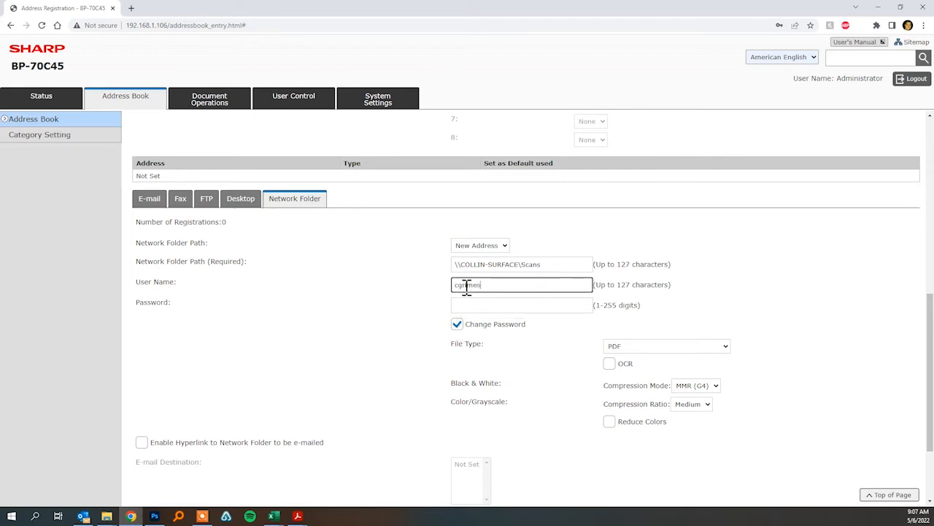
left_click(521, 305)
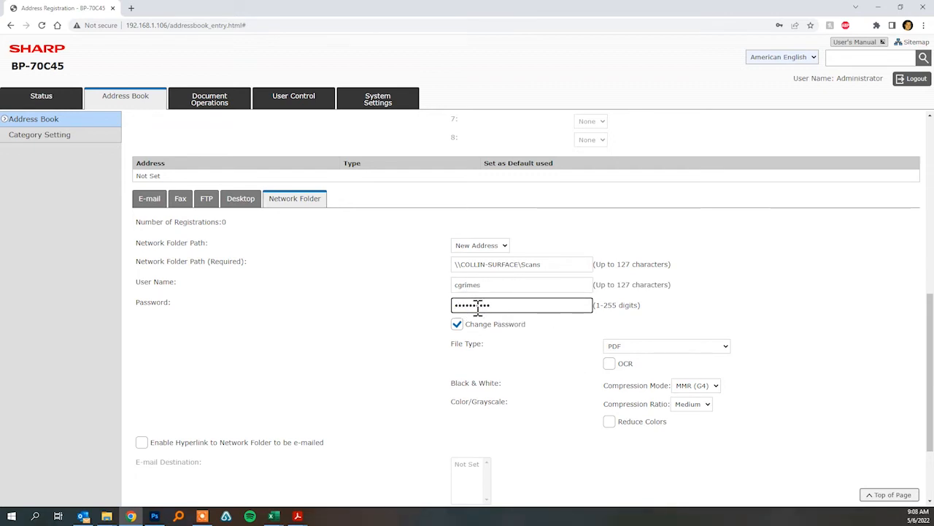
left_click(521, 284)
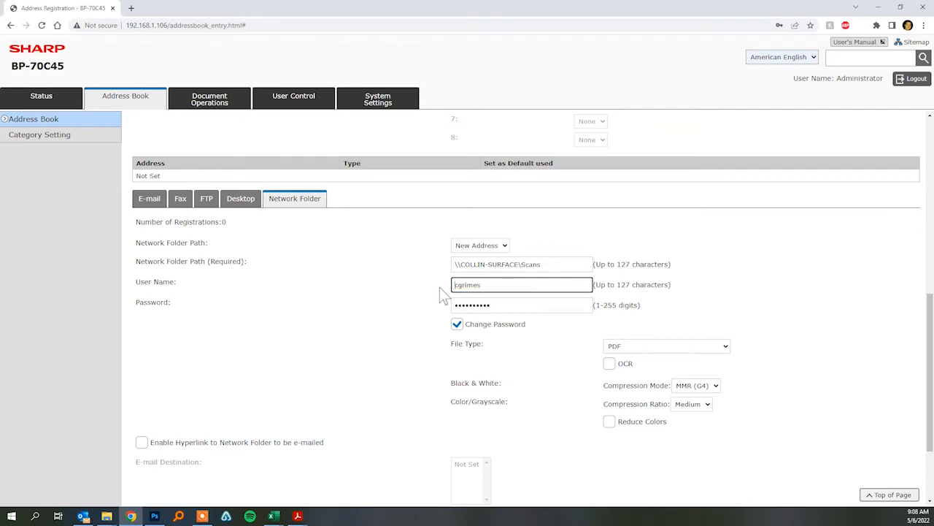
scroll("down", 3)
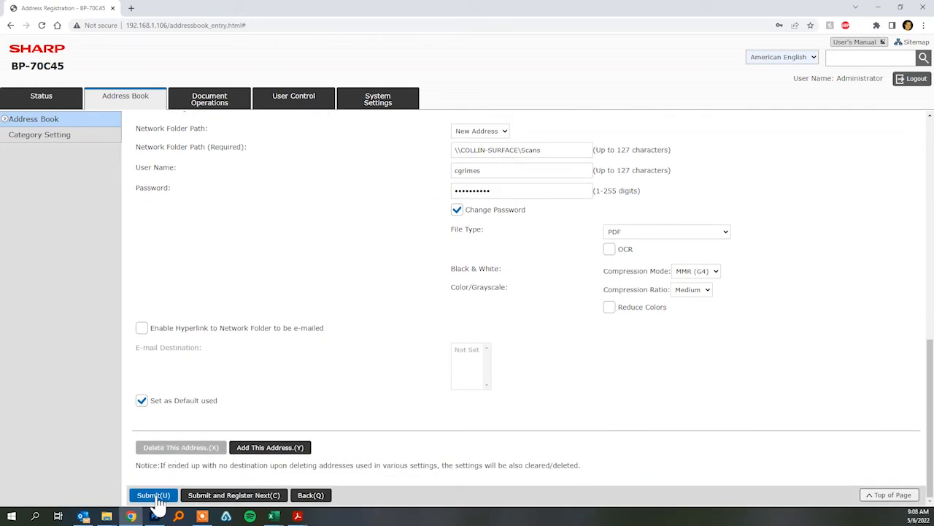
left_click(153, 495)
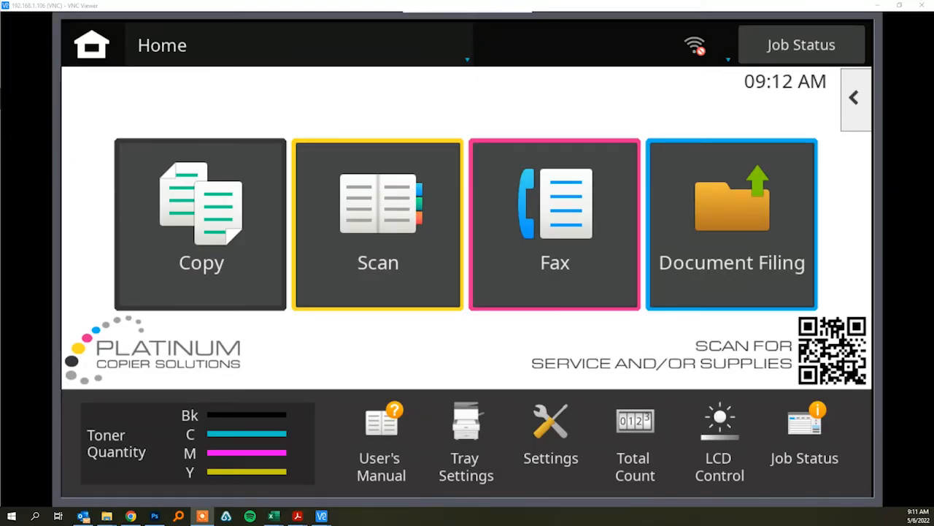
mouse_move(333, 283)
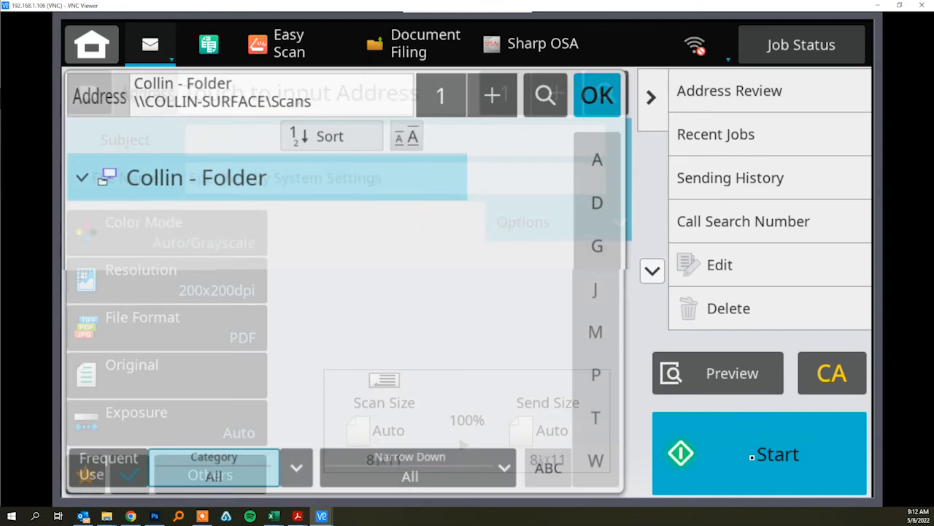
Step: Start scanning from the copier panel in VNC Viewer
left_click(776, 453)
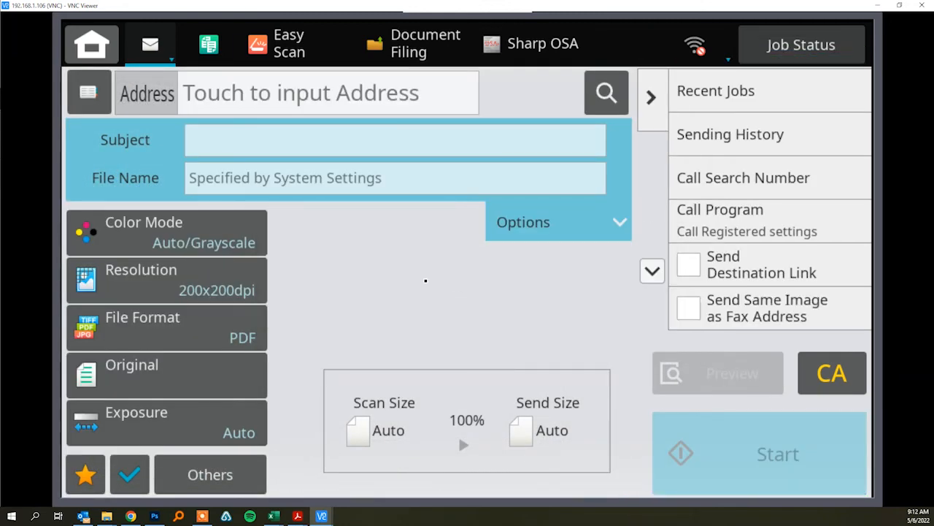
mouse_move(107, 516)
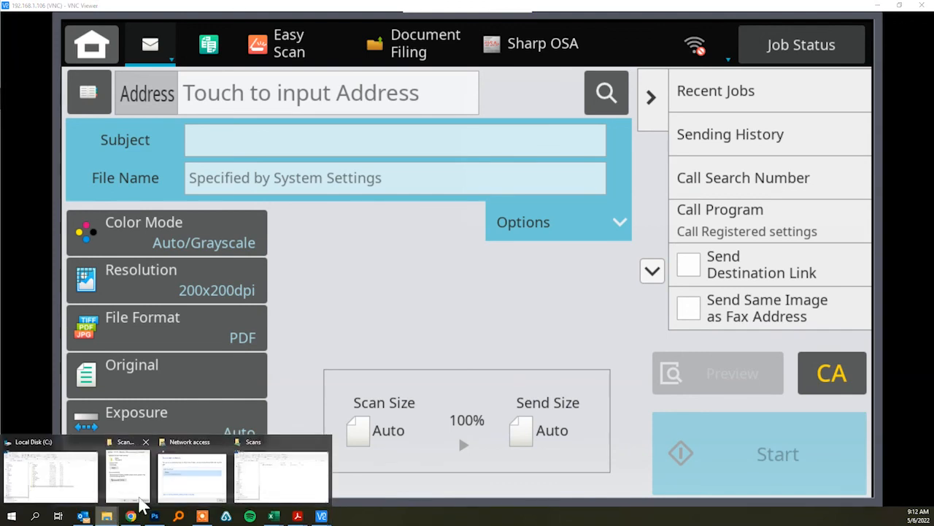